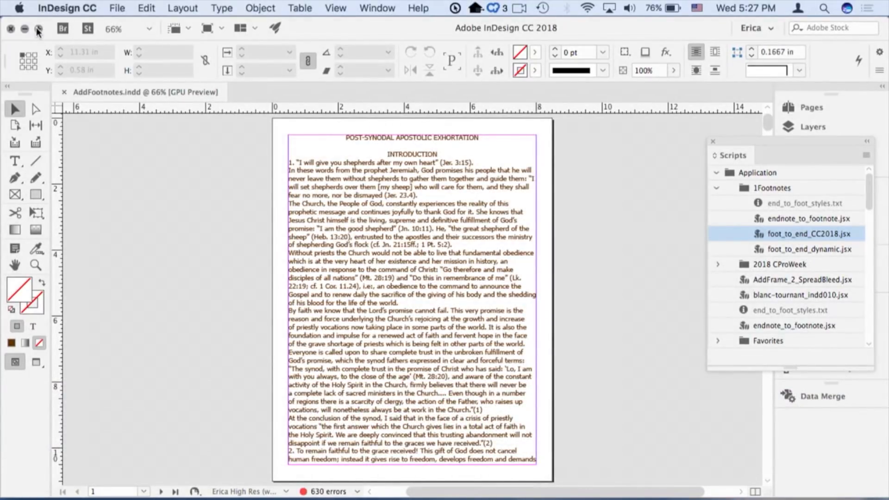
- Place the insertion point in the story text for a GREP search on the Endnote style
click(397, 282)
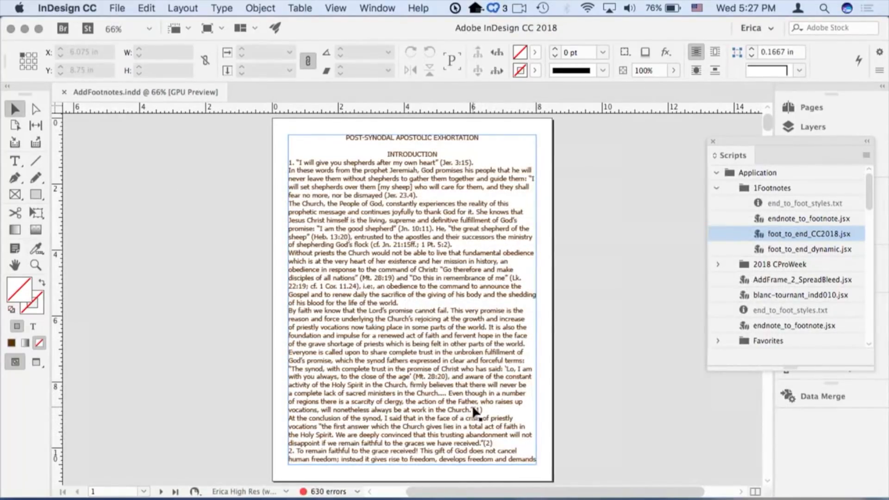
click(477, 411)
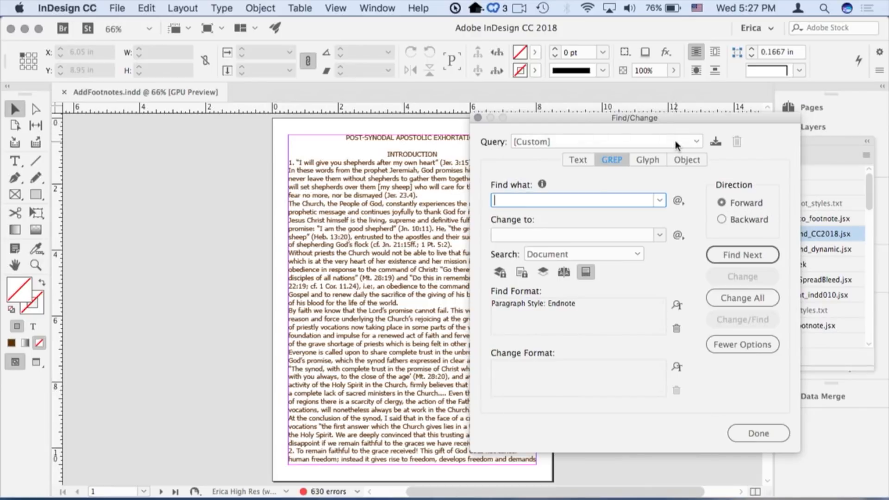
- Run the IDC-Find Footnote Refs query with Change All, replacing 233 references, then close
click(693, 142)
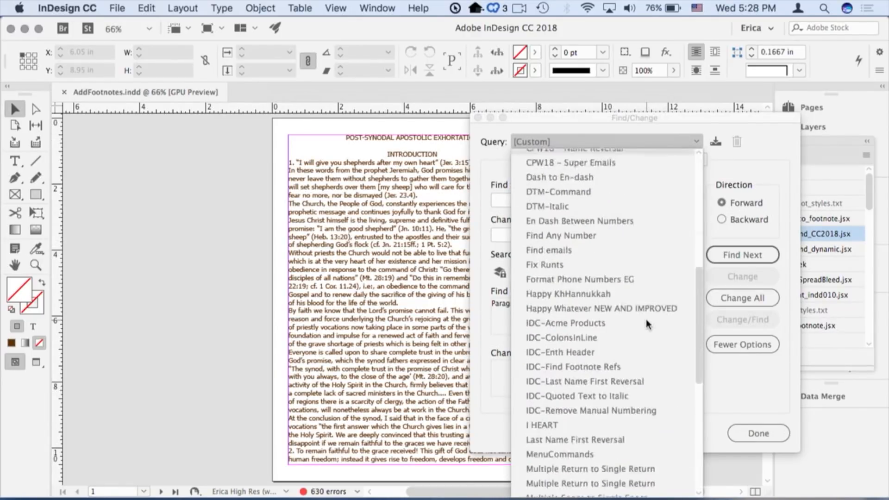
click(571, 366)
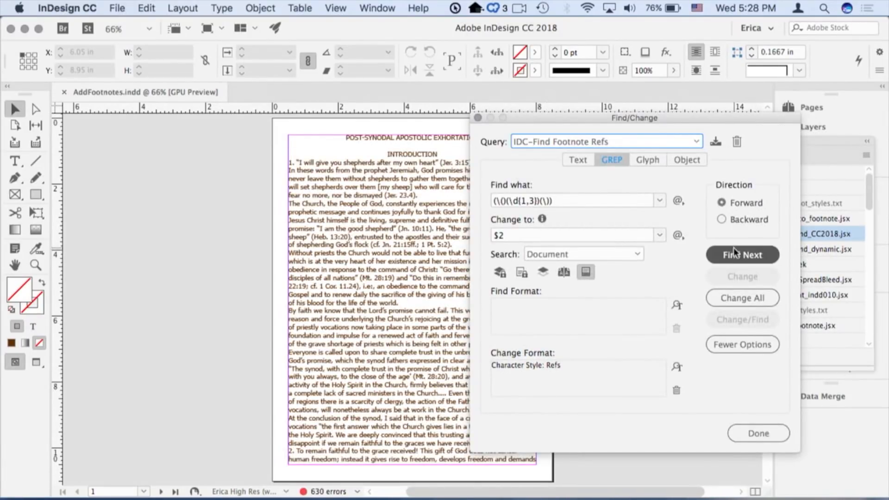
click(742, 298)
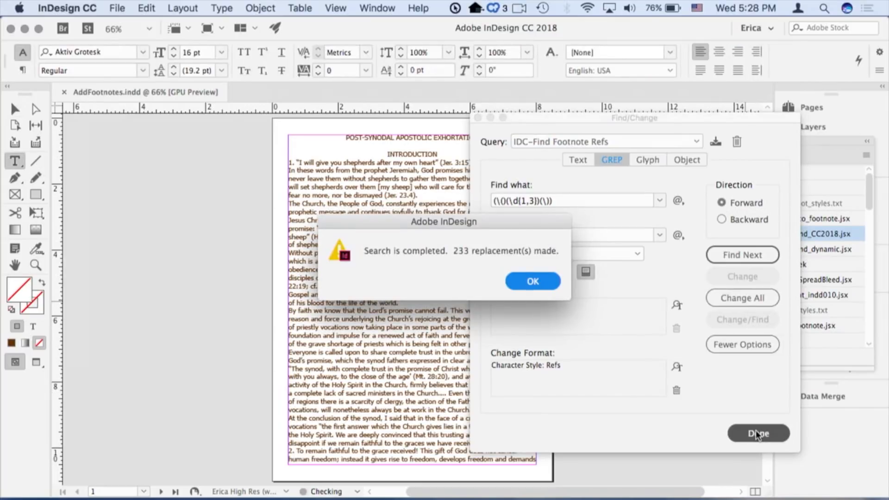
click(531, 281)
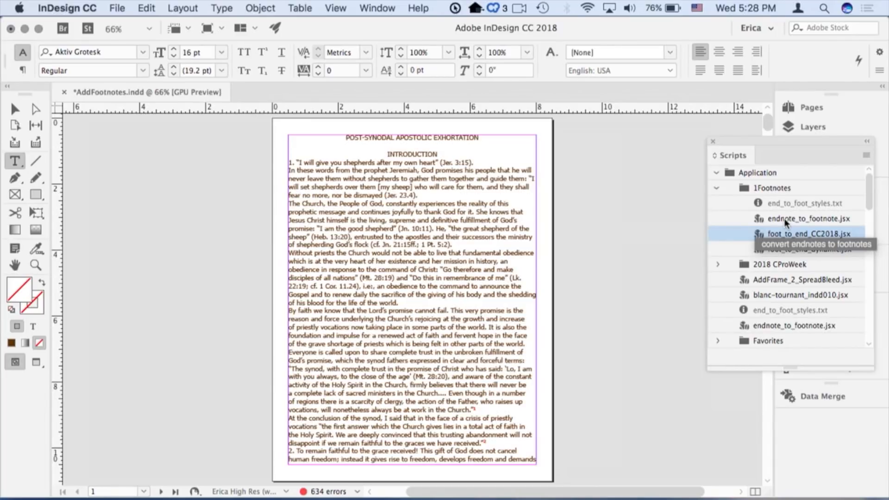
- Launch endnote_to_footnote.jsx, then cancel its Endnotes to footnotes dialog
double_click(805, 218)
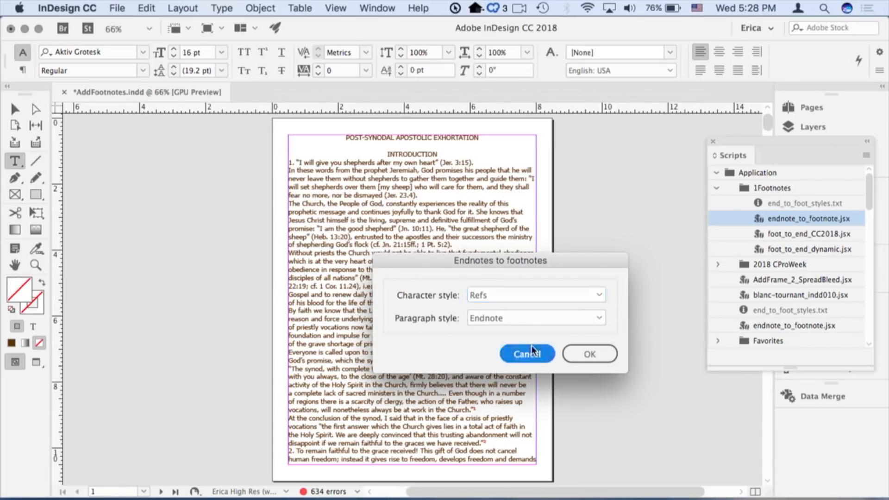
click(526, 354)
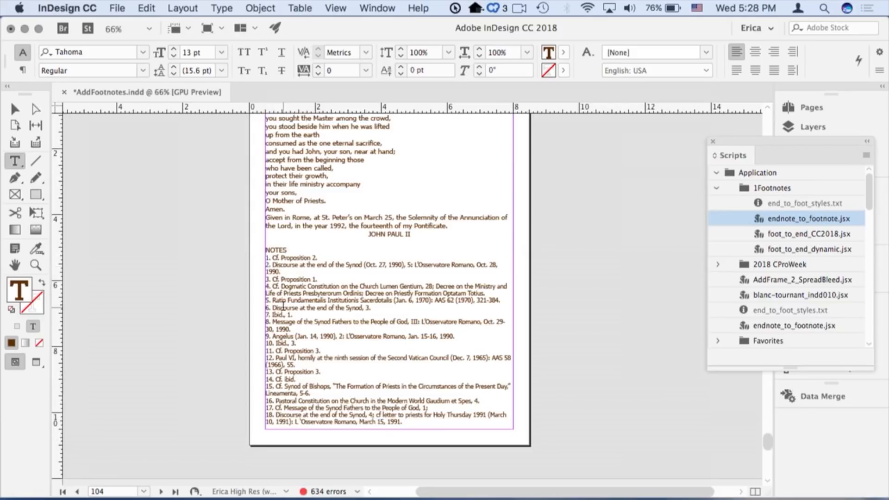
- Scroll to the NOTES list and apply the Endnote paragraph style to notes 1–233
scroll(down, 3)
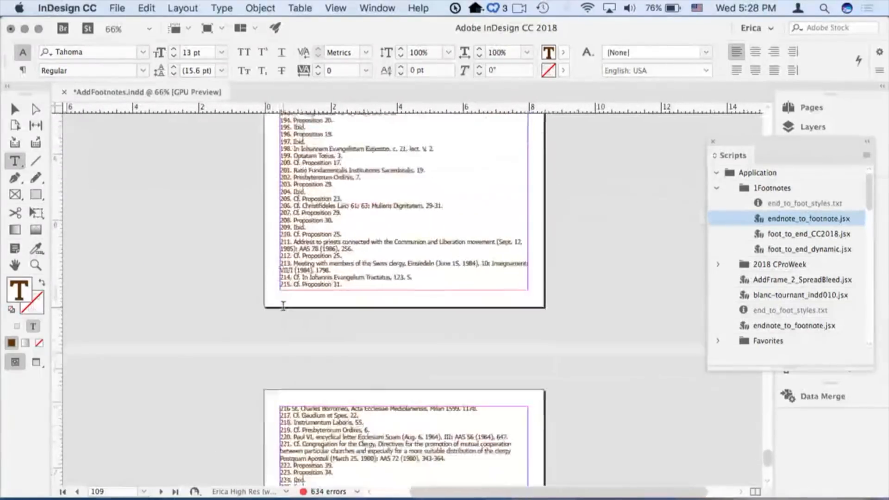
scroll(down, 3)
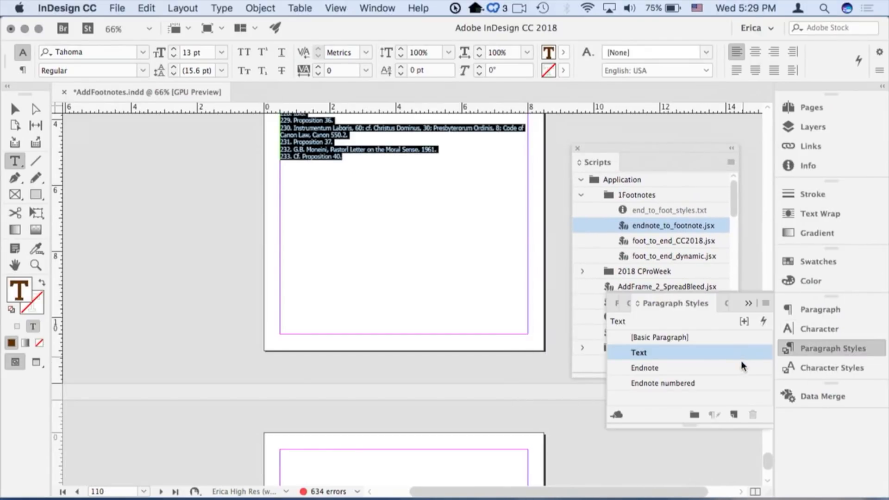
click(644, 368)
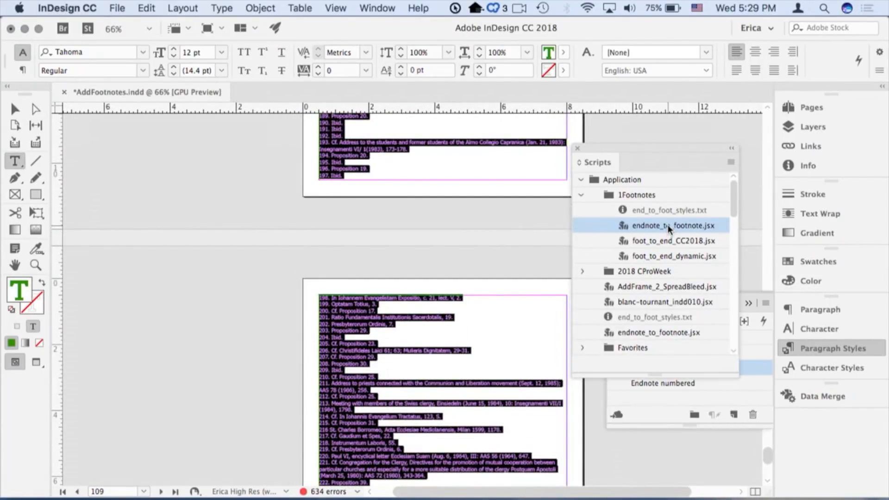
- Rerun endnote_to_footnote.jsx and go to page 1 to see note 1 'Cf. Proposition 2.'
double_click(674, 226)
text(1)
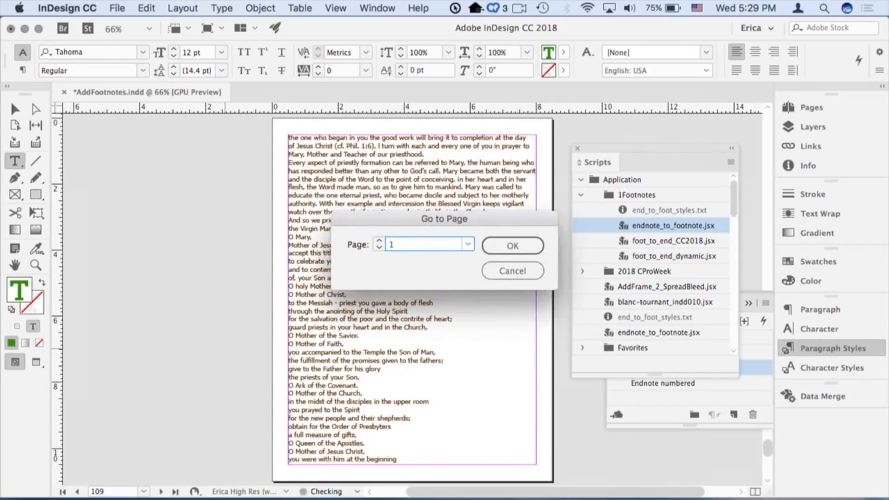
click(510, 245)
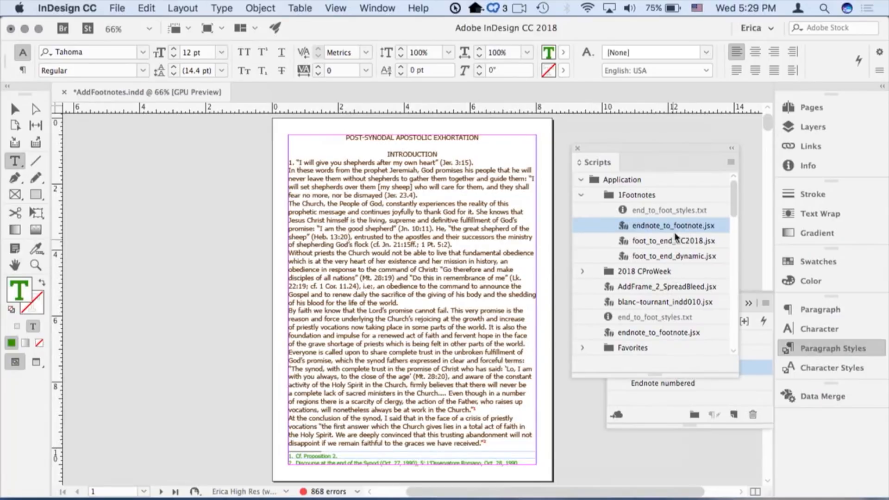
- Export AddFootnotes.epub to the Desktop as EPUB (Reflowable)
click(669, 240)
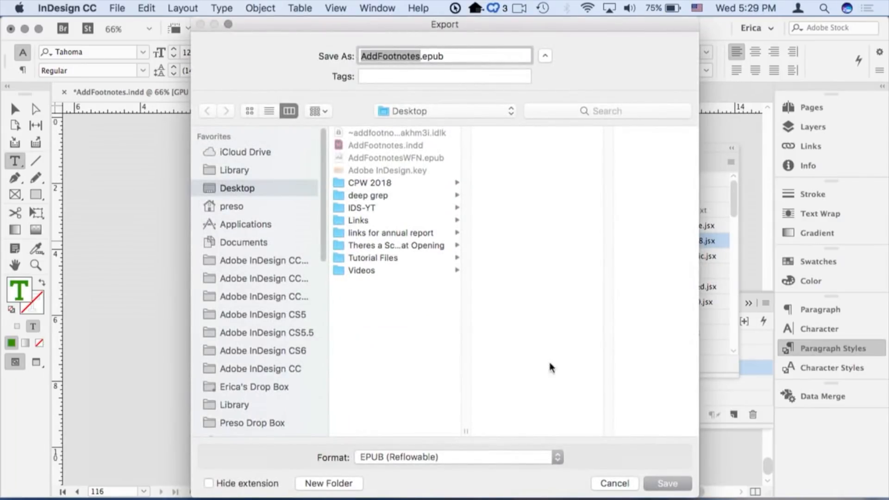
click(667, 483)
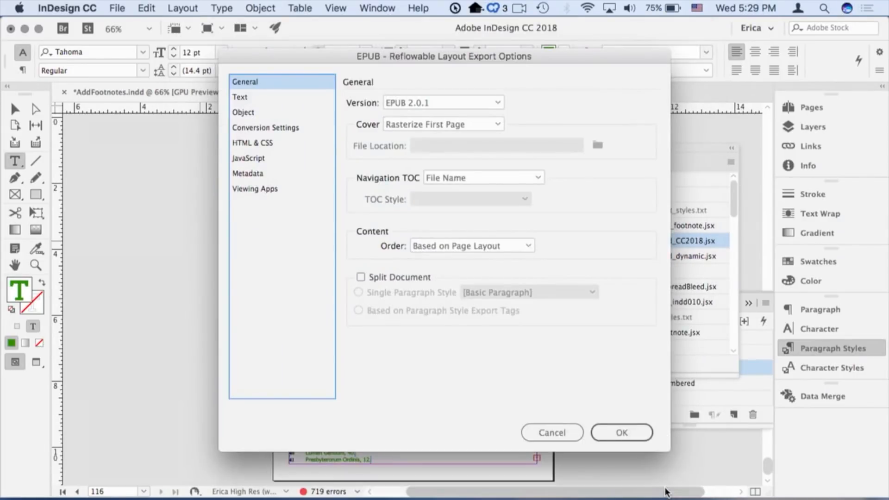